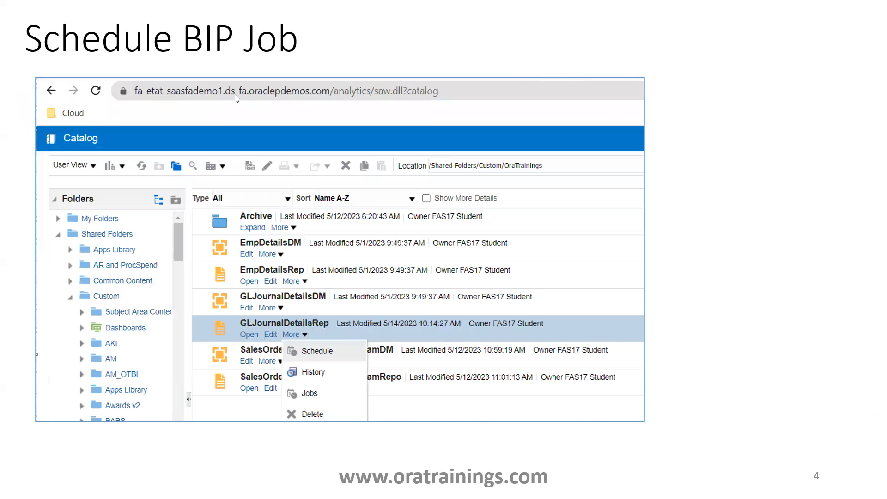
pyautogui.moveTo(350, 101)
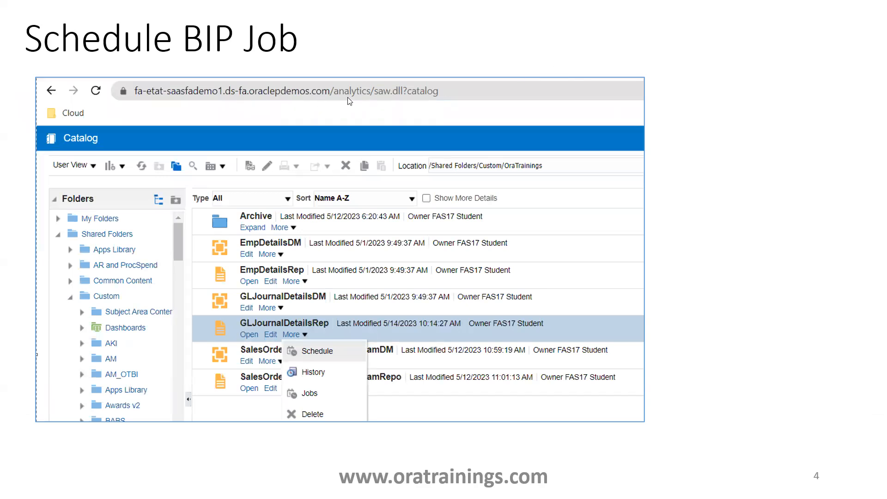
pyautogui.moveTo(340, 101)
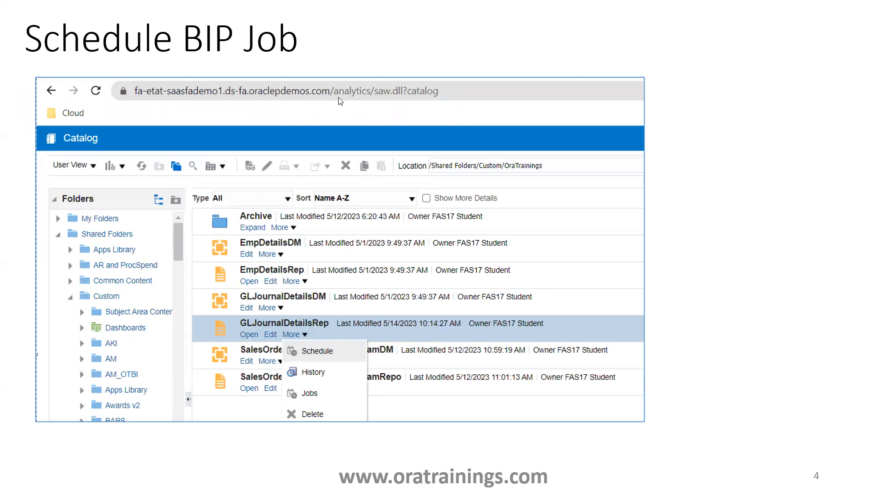
pyautogui.moveTo(348, 358)
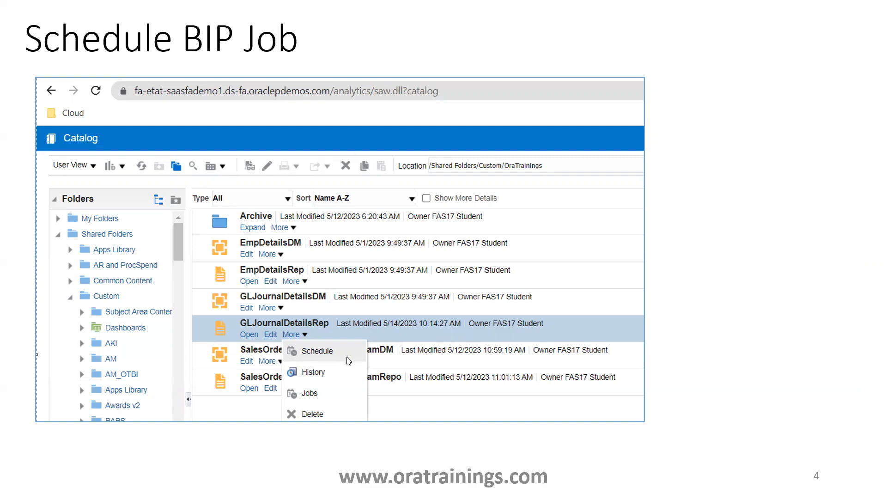
pyautogui.moveTo(318, 356)
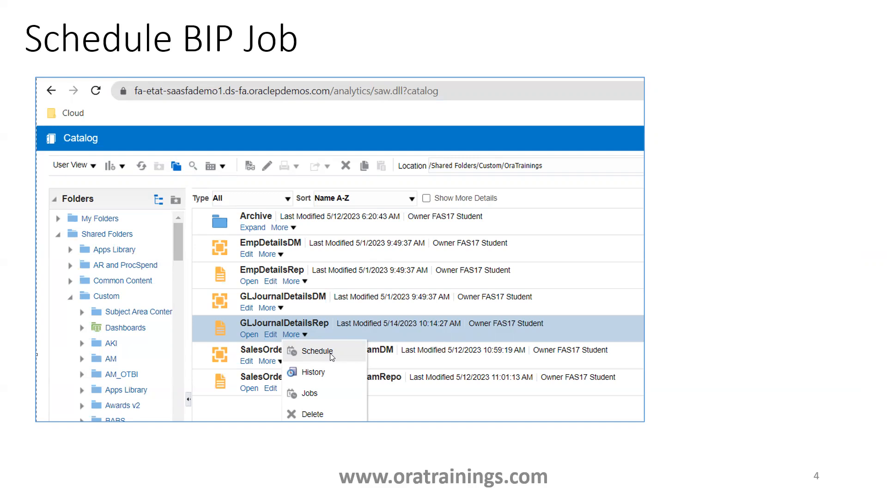
# Step: Advance the slideshow from slide 4 to slide 5, showing the job's Excel output settings
pyautogui.click(316, 351)
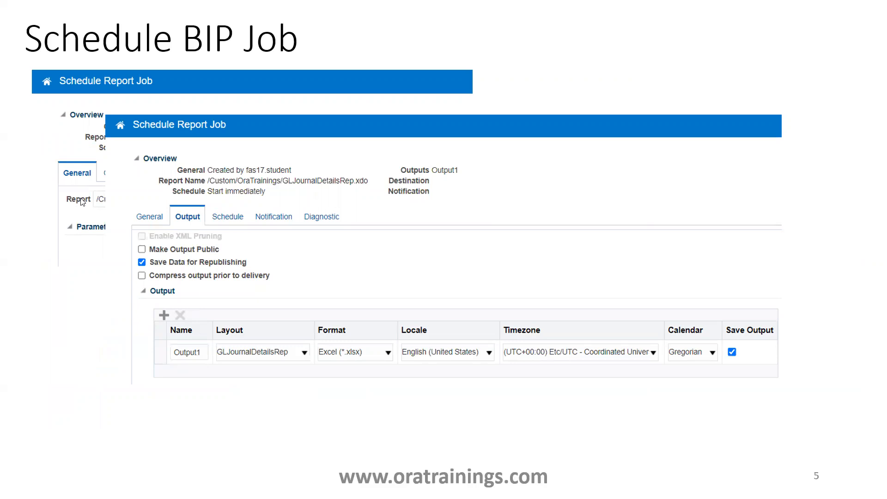
pyautogui.moveTo(79, 208)
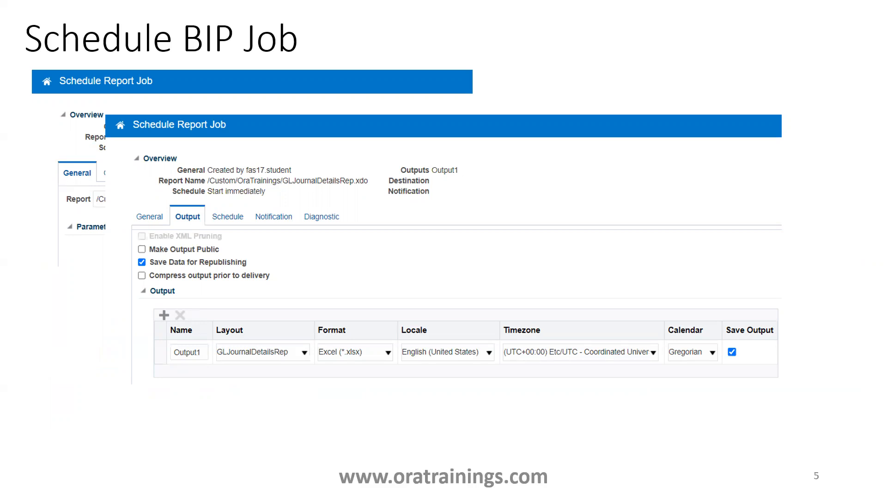
pyautogui.moveTo(421, 371)
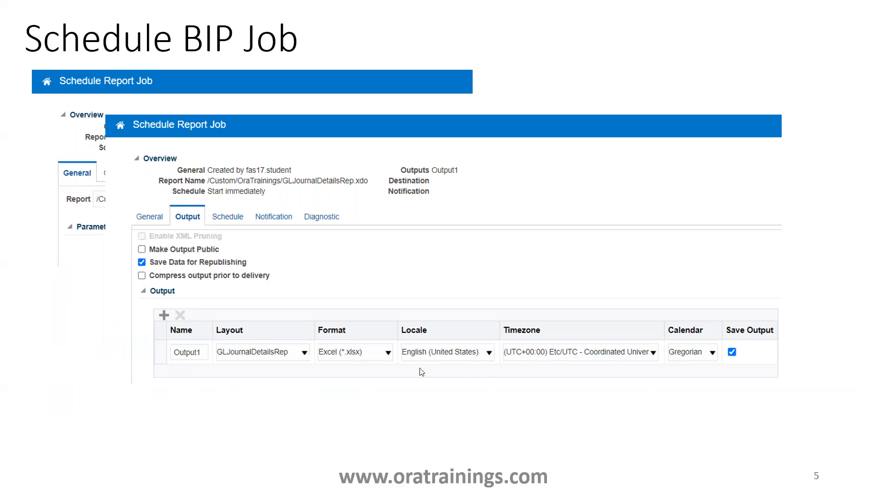
pyautogui.moveTo(503, 390)
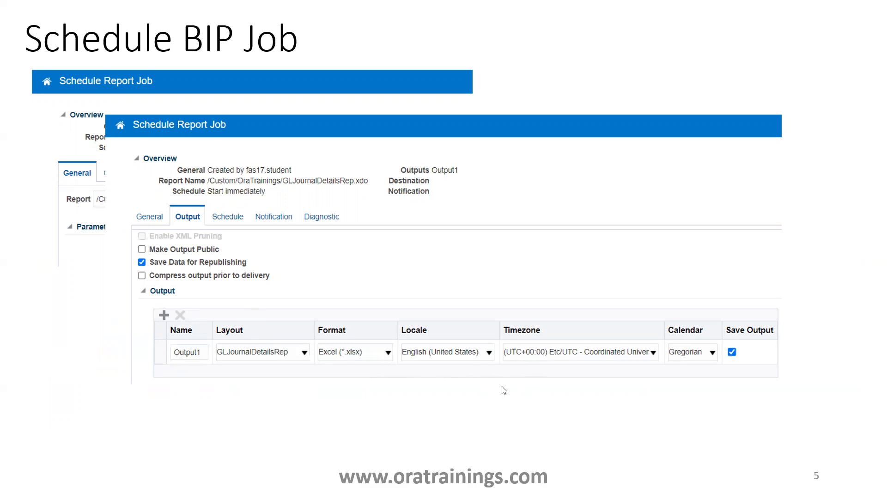
# Step: Advance to slide 6, showing schedule settings with frequency Once and Run Now
pyautogui.click(227, 216)
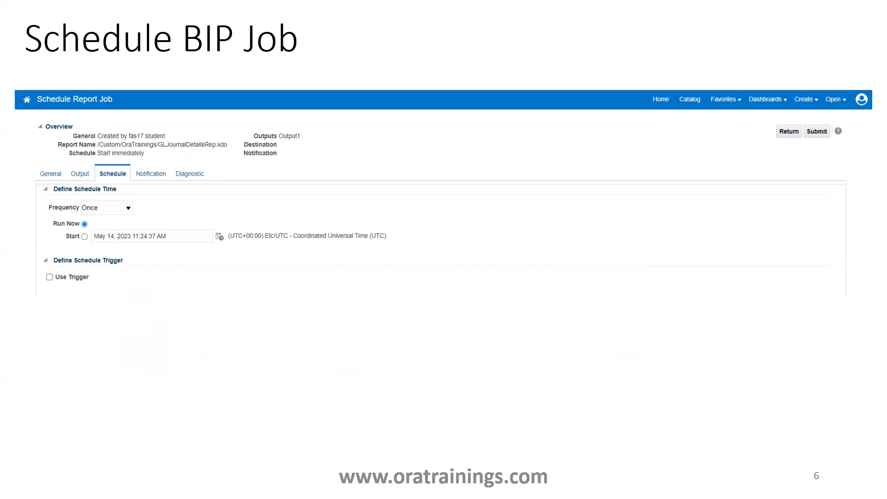
# Step: Advance to the slide confirming 'GL Journal Details Job1' was submitted and is running
pyautogui.click(817, 131)
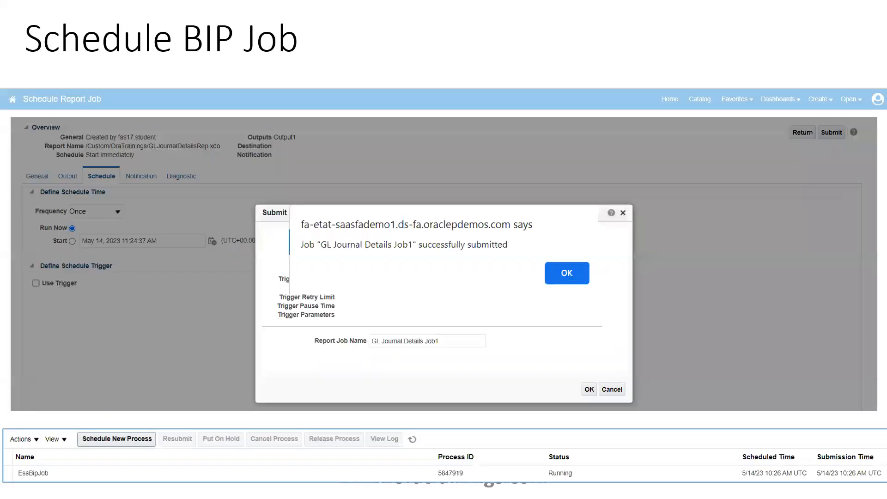
pyautogui.moveTo(117, 419)
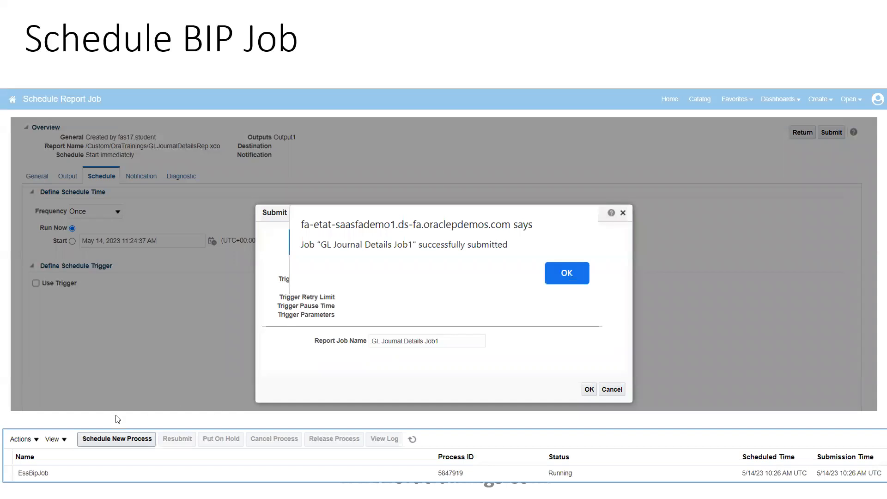
pyautogui.moveTo(325, 359)
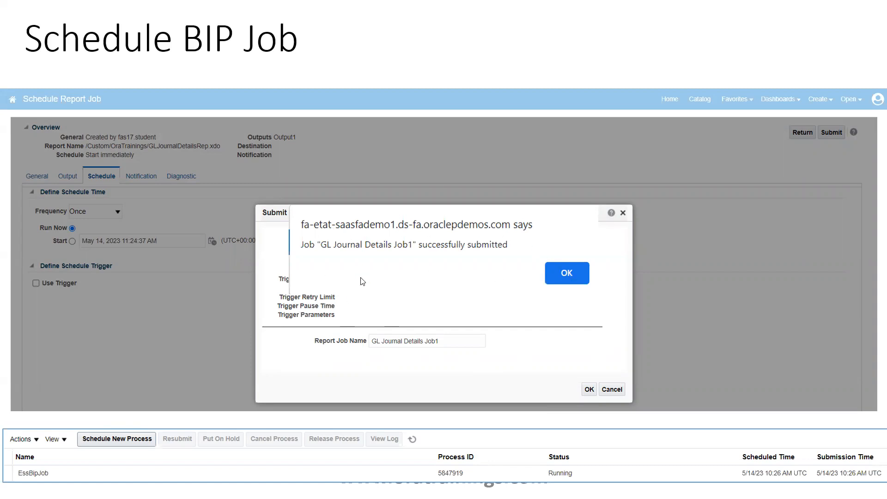
pyautogui.moveTo(546, 266)
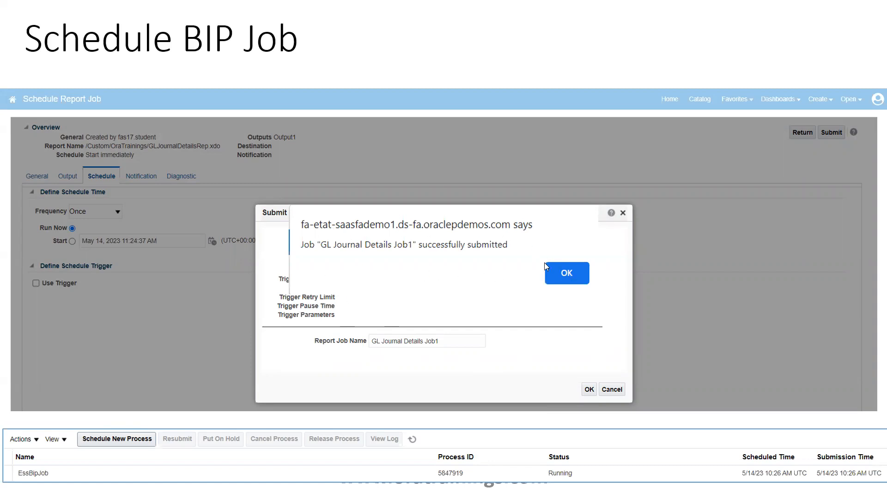
pyautogui.moveTo(63, 449)
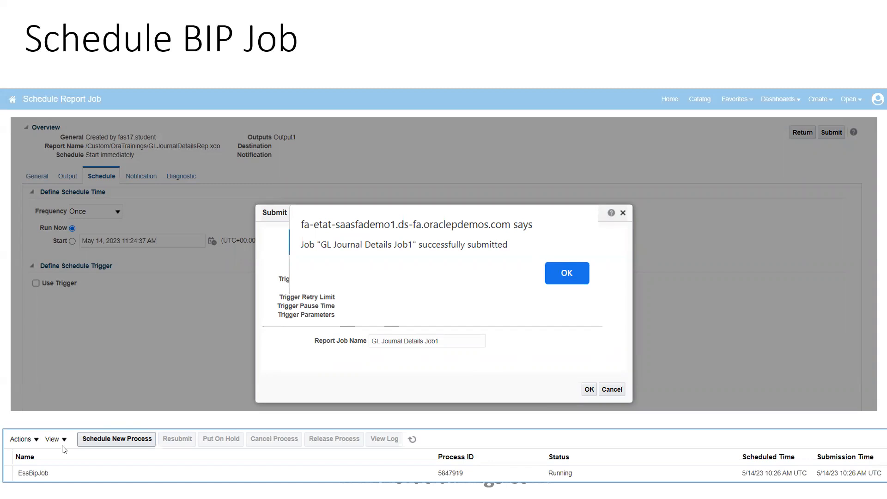
pyautogui.moveTo(31, 483)
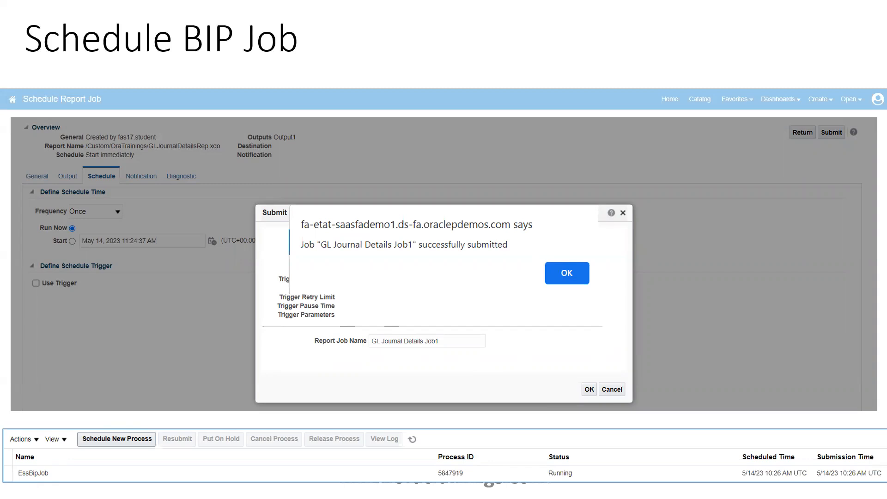
pyautogui.moveTo(56, 482)
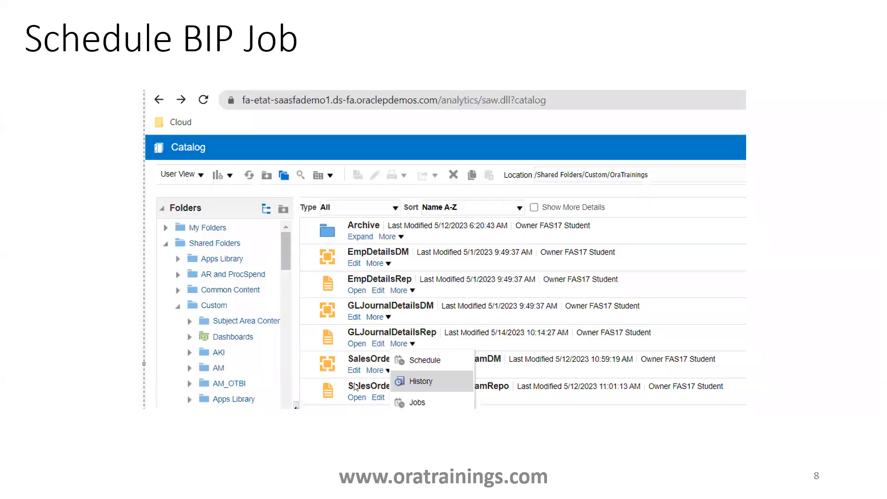
pyautogui.moveTo(442, 401)
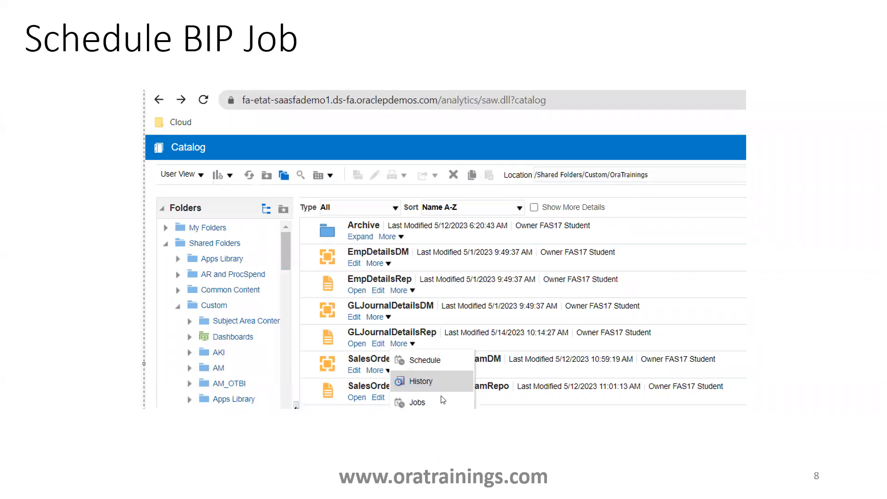
# Step: Advance to slide 9, where Job1's history goes from Running to Success
pyautogui.click(420, 381)
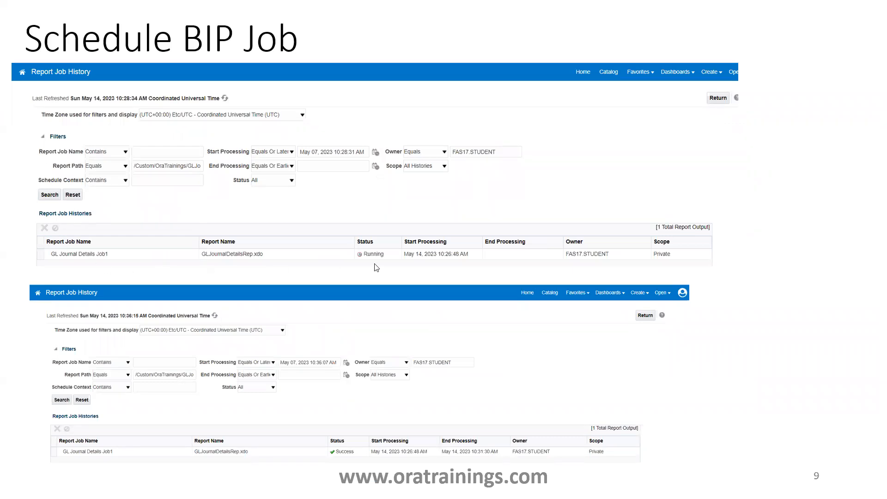
pyautogui.moveTo(320, 294)
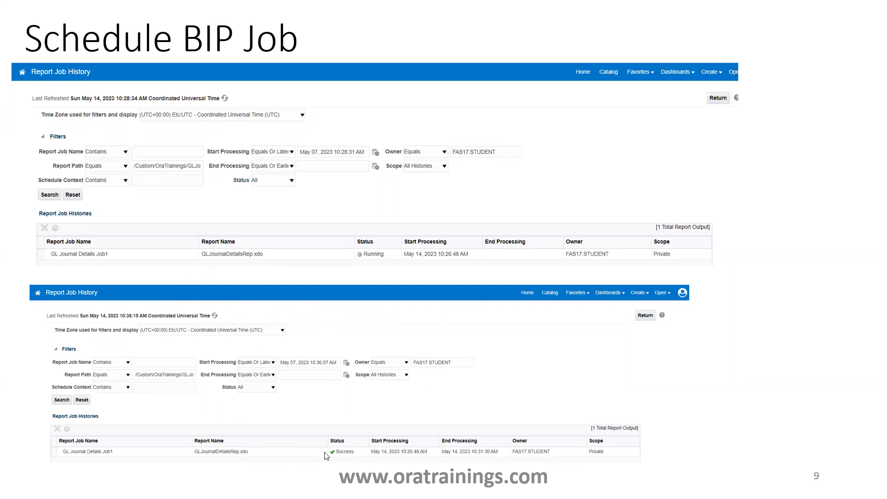
pyautogui.moveTo(124, 466)
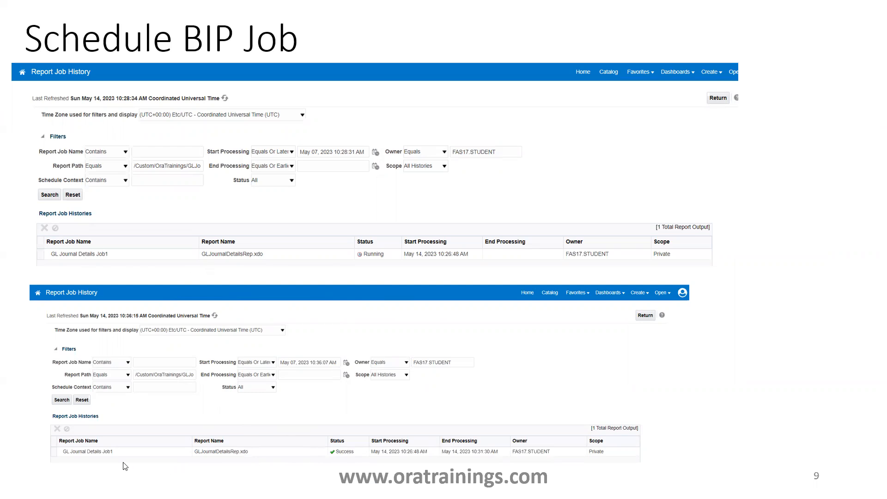
pyautogui.moveTo(85, 462)
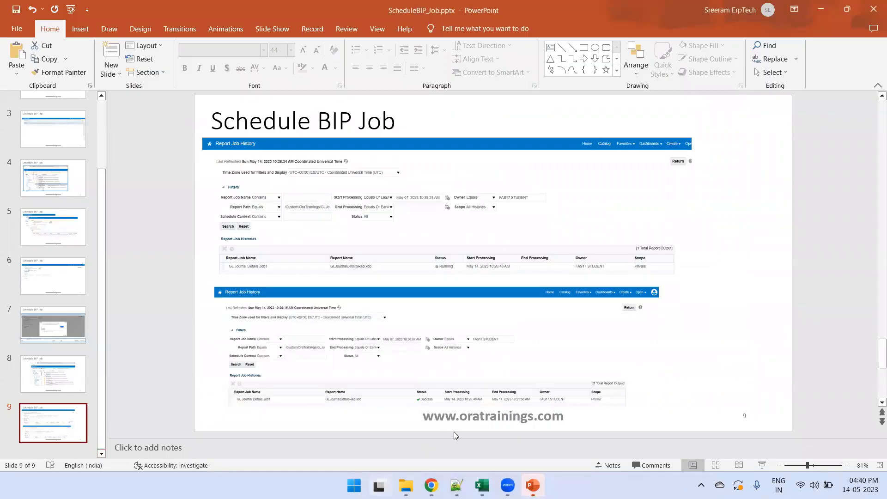
# Step: Switch to the Analytics Publisher browser tab showing Job2's history, then head to the catalog
pyautogui.click(430, 484)
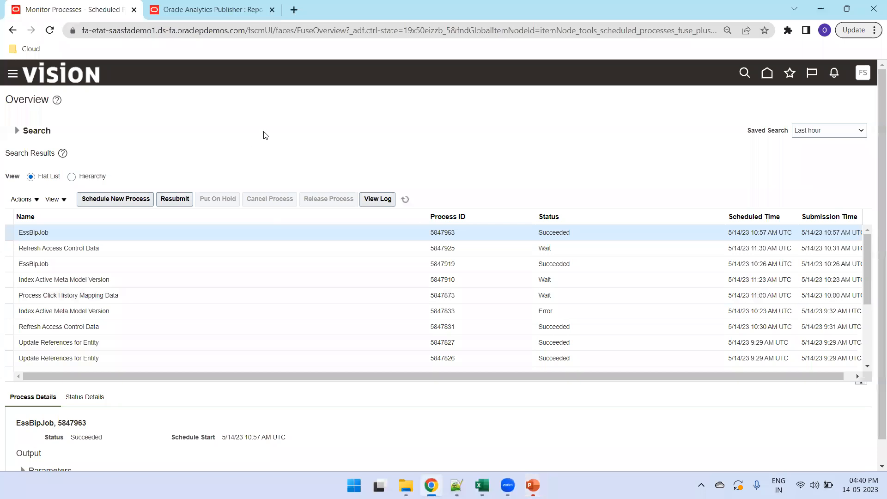
pyautogui.click(209, 9)
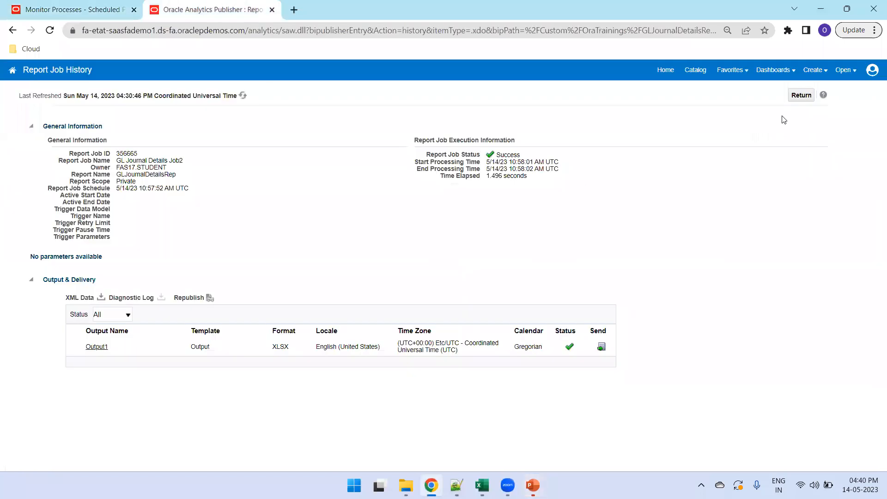
pyautogui.click(97, 346)
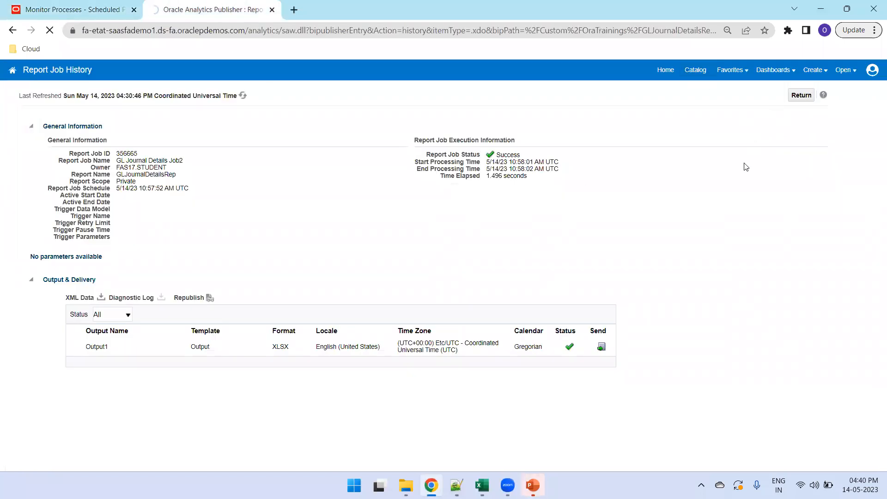
pyautogui.press('F11')
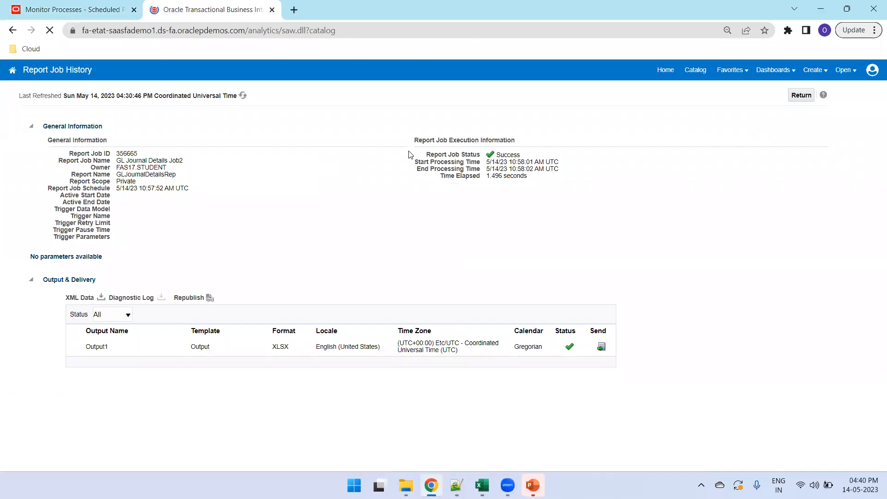
# Step: Open the GLJournalDetailsRep report from the catalog to schedule a job
pyautogui.click(695, 70)
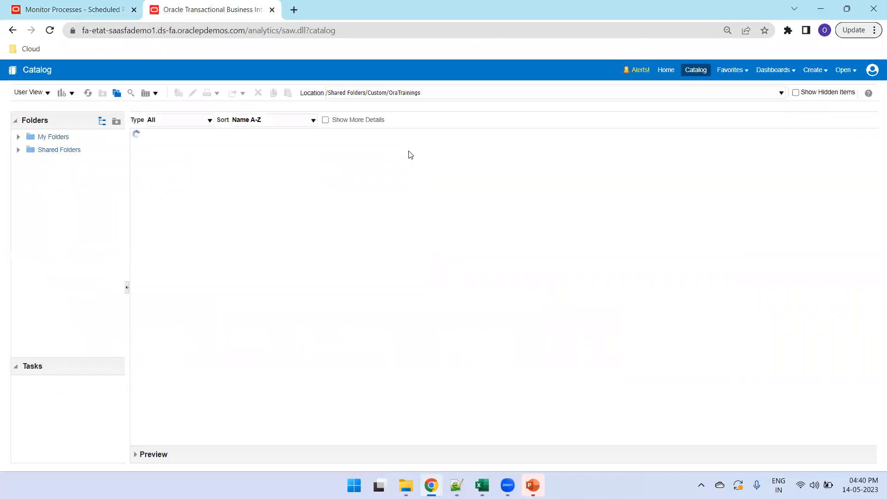
pyautogui.press('F11')
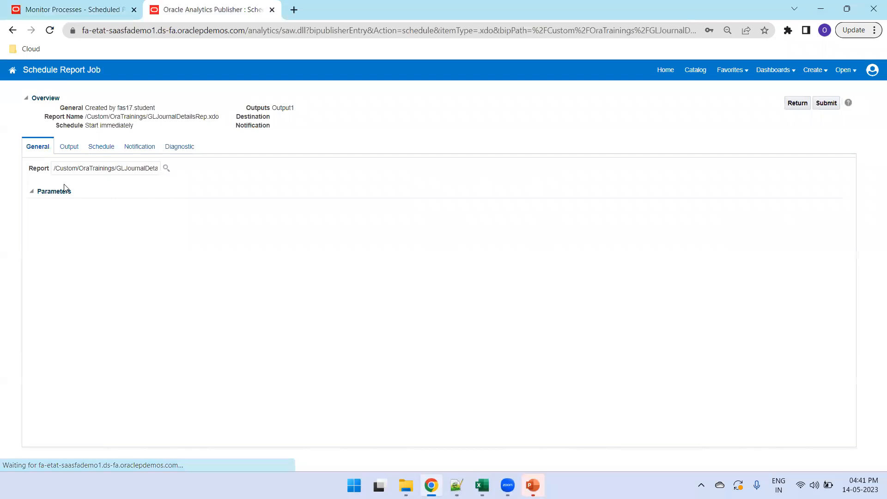
pyautogui.doubleClick(106, 168)
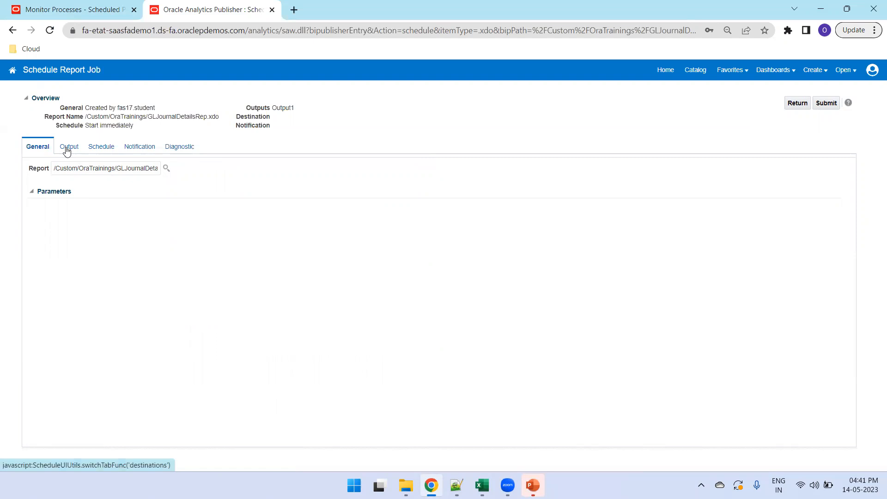
pyautogui.moveTo(78, 183)
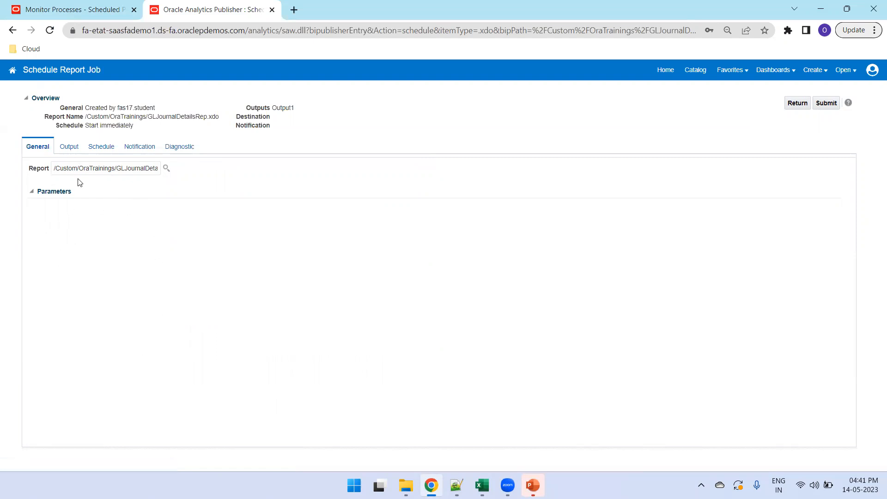
# Step: Review Excel (*.xlsx) output, set the schedule to Run Now, and bring up Submit
pyautogui.click(69, 146)
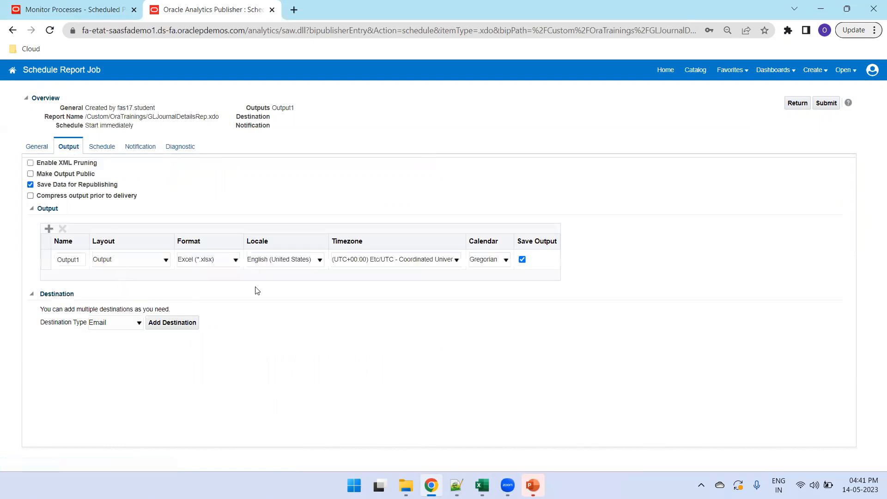
pyautogui.moveTo(264, 280)
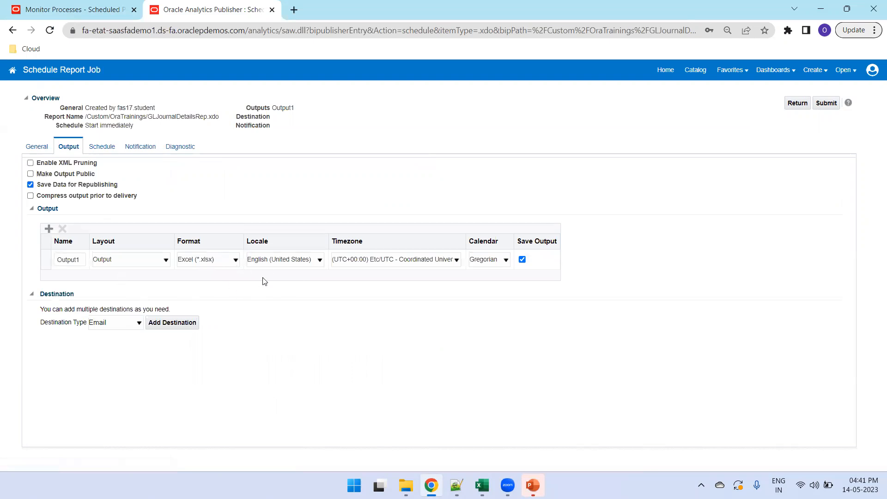
pyautogui.moveTo(102, 146)
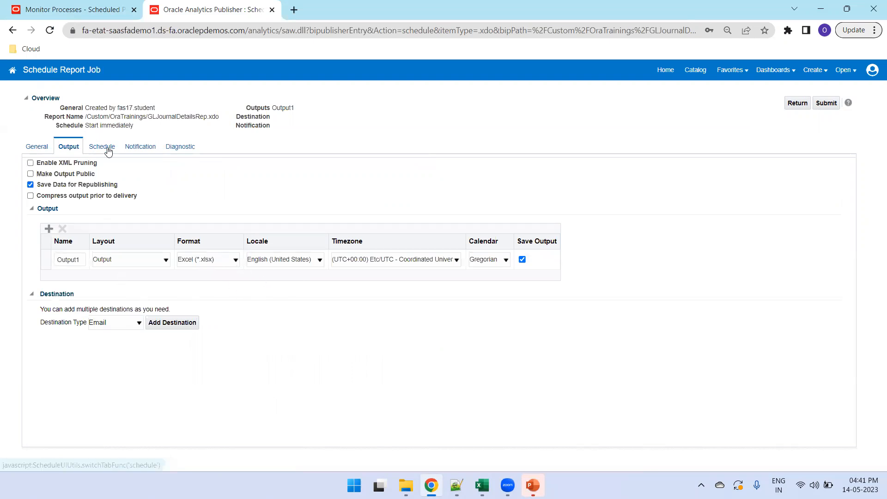
pyautogui.click(101, 147)
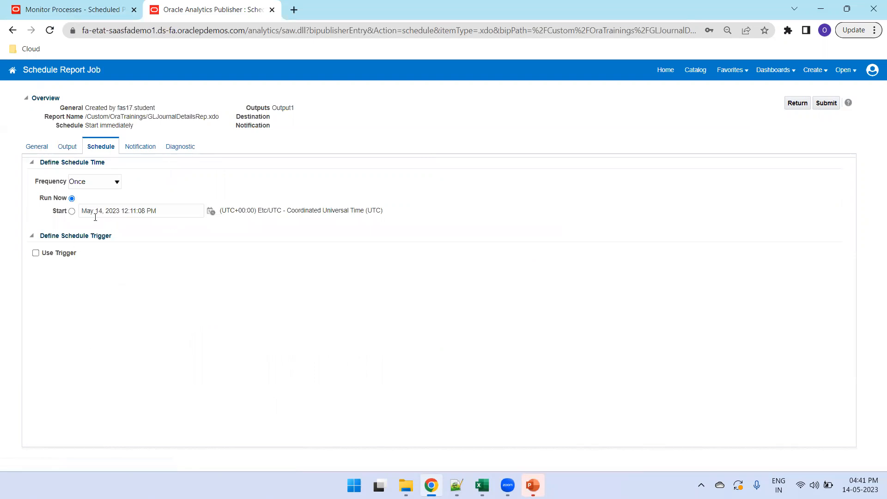
pyautogui.click(71, 198)
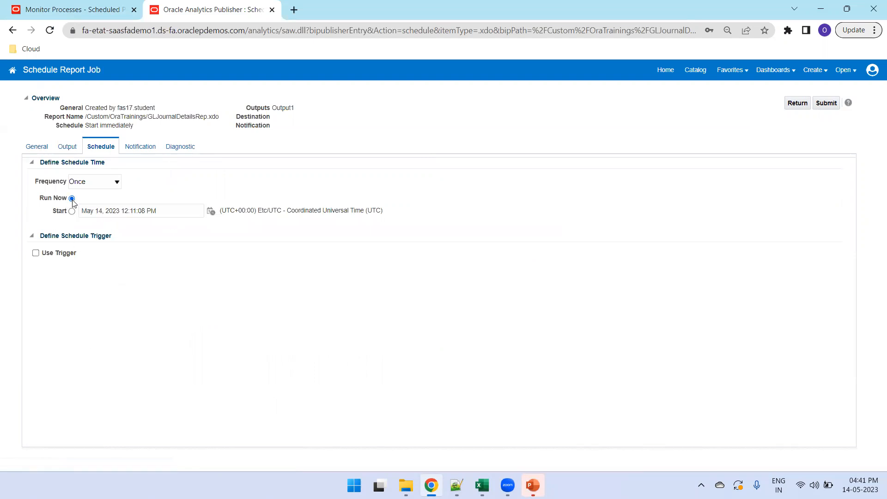
pyautogui.click(825, 103)
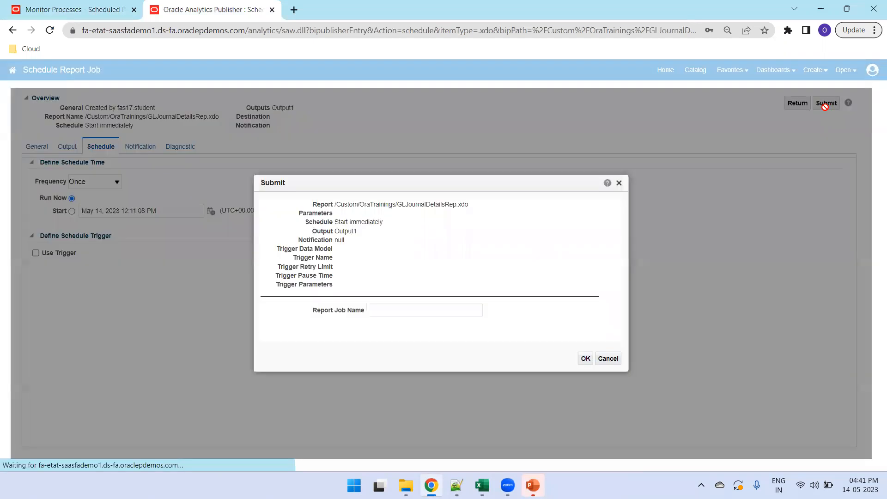
# Step: Enter the job name 'GL Journal Details Job3', briefly checking the scheduled processes list
pyautogui.click(425, 310)
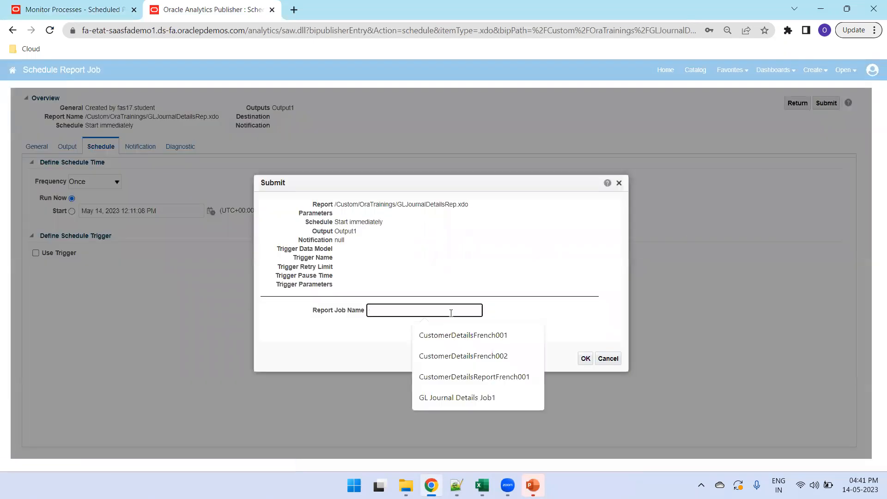
pyautogui.write('GL Journal Details Job3')
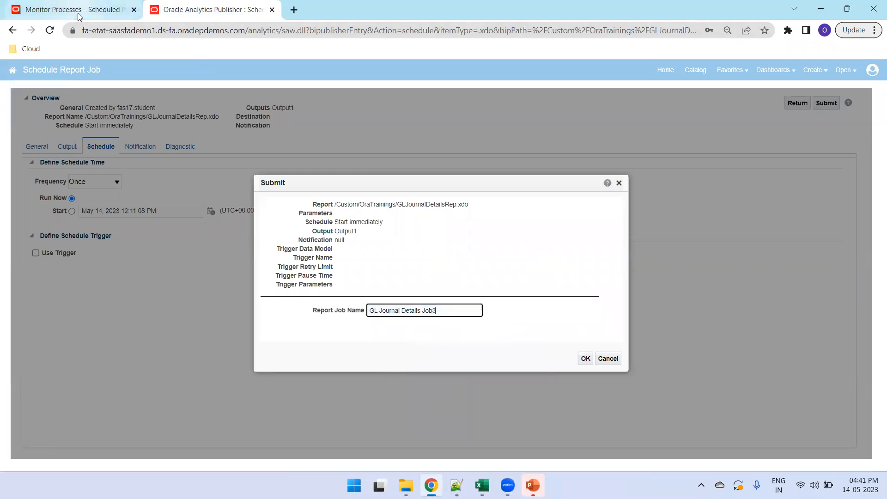
pyautogui.click(69, 10)
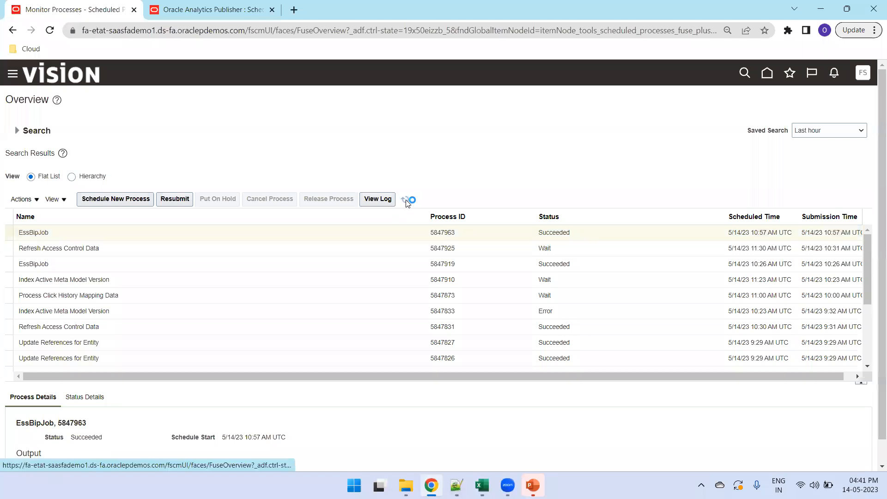
pyautogui.click(406, 199)
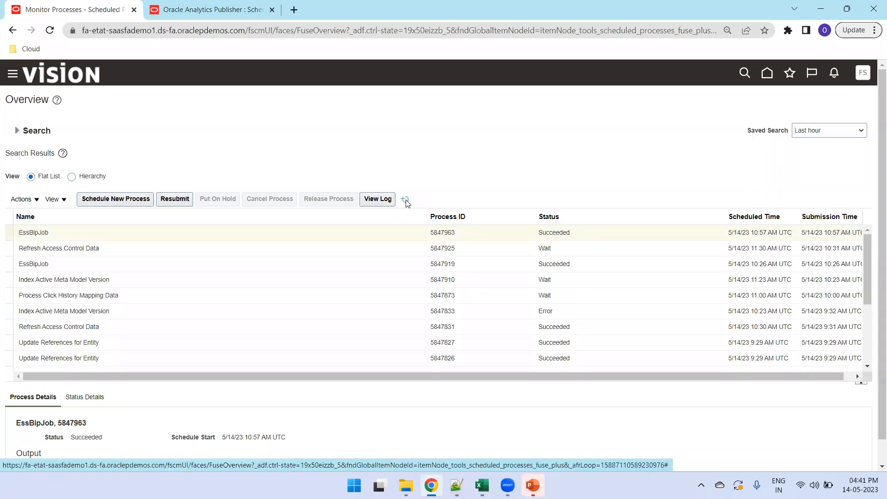
pyautogui.click(405, 199)
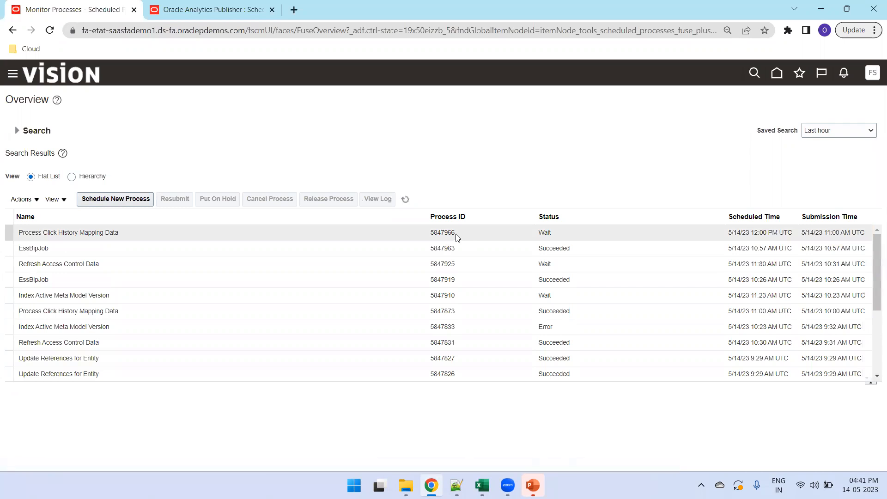
pyautogui.click(217, 9)
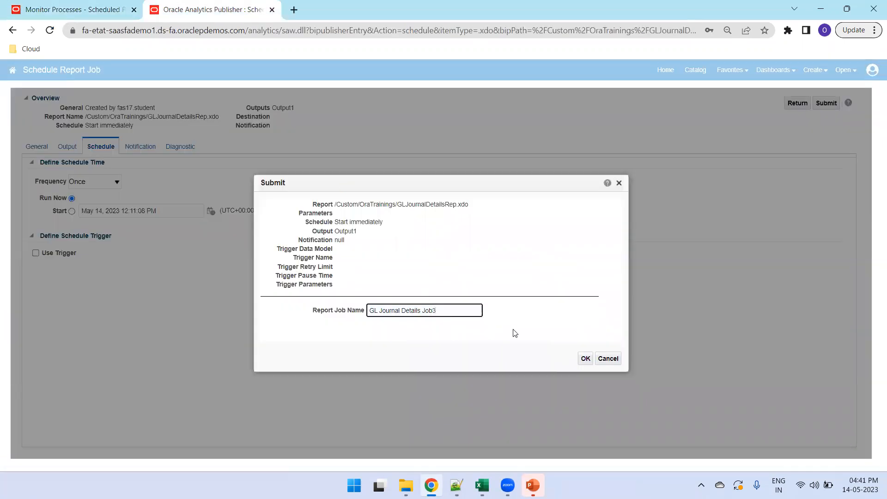
# Step: Confirm submitting 'GL Journal Details Job3' and dismiss the successful-submission alert
pyautogui.click(585, 358)
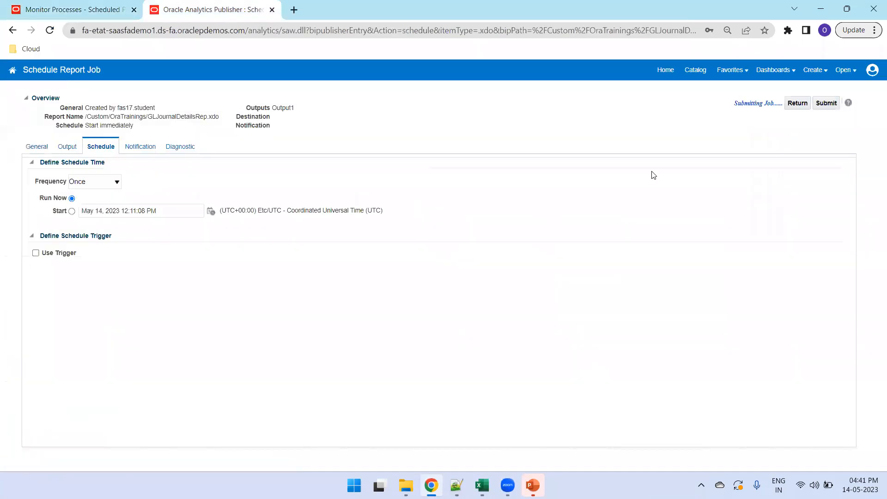
pyautogui.click(826, 102)
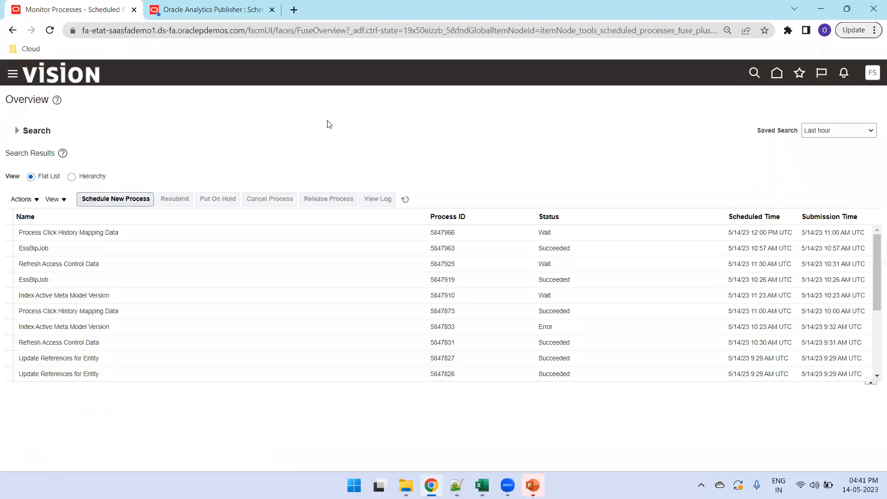
pyautogui.click(404, 199)
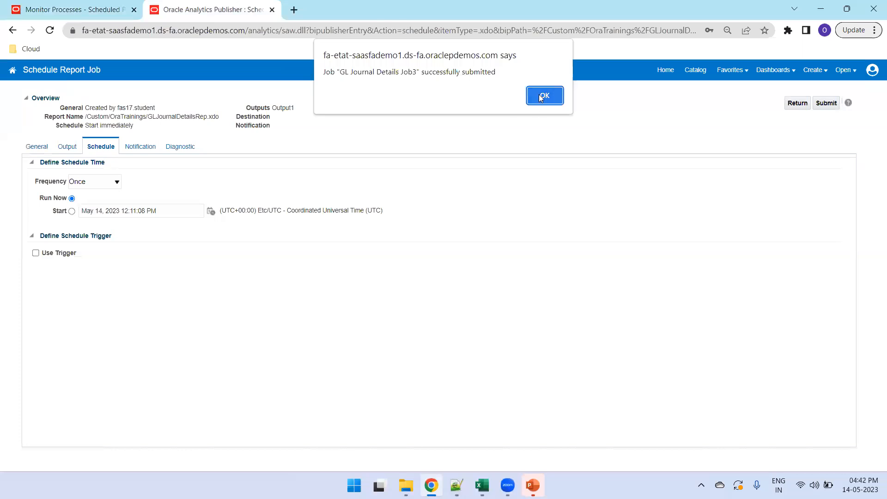
pyautogui.click(544, 95)
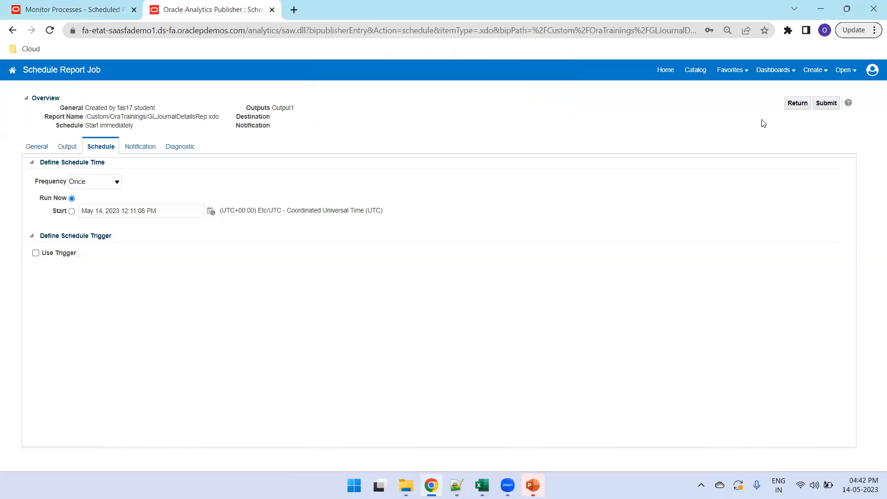
pyautogui.moveTo(695, 70)
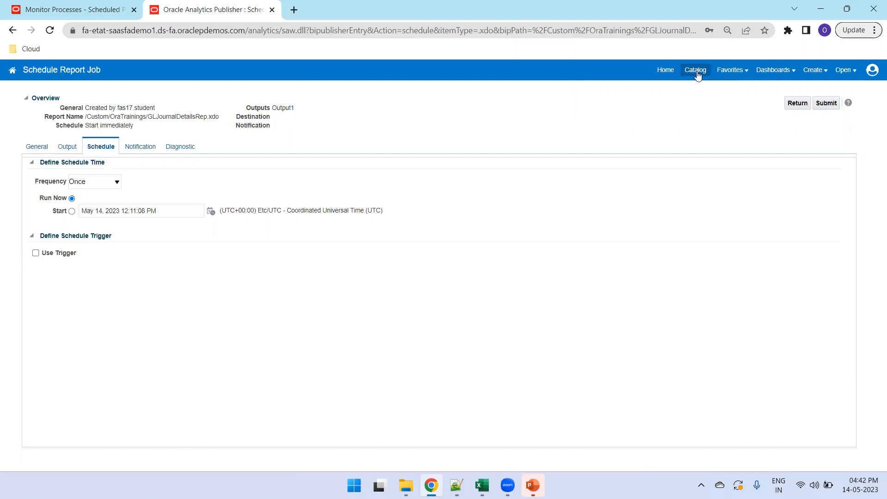
# Step: Select GLJournalDetailsRep in the catalog and choose History from its More menu
pyautogui.click(695, 70)
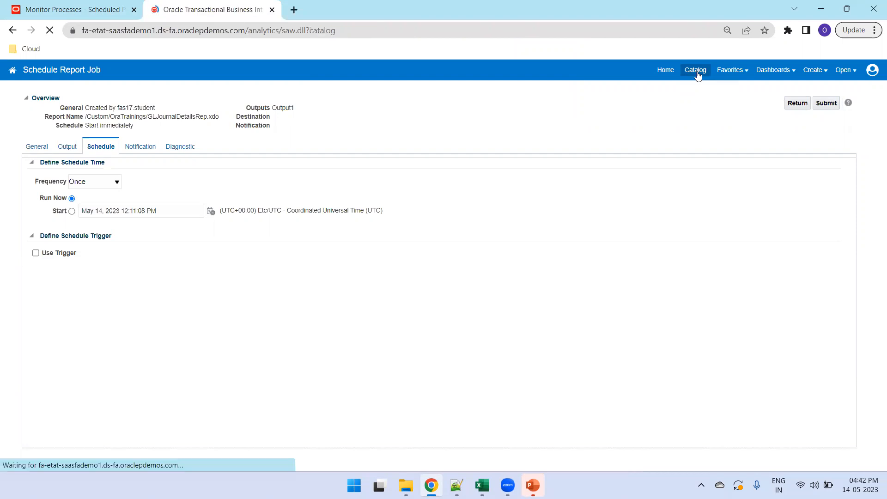
pyautogui.moveTo(437, 193)
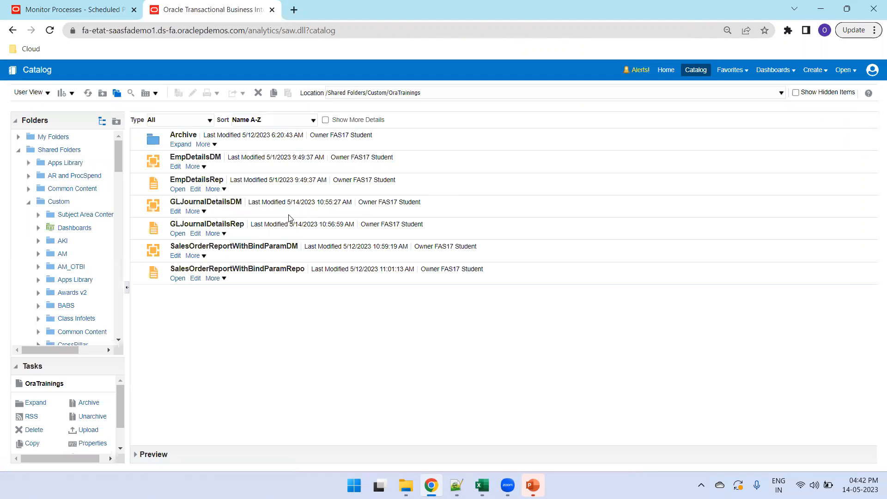
pyautogui.click(207, 224)
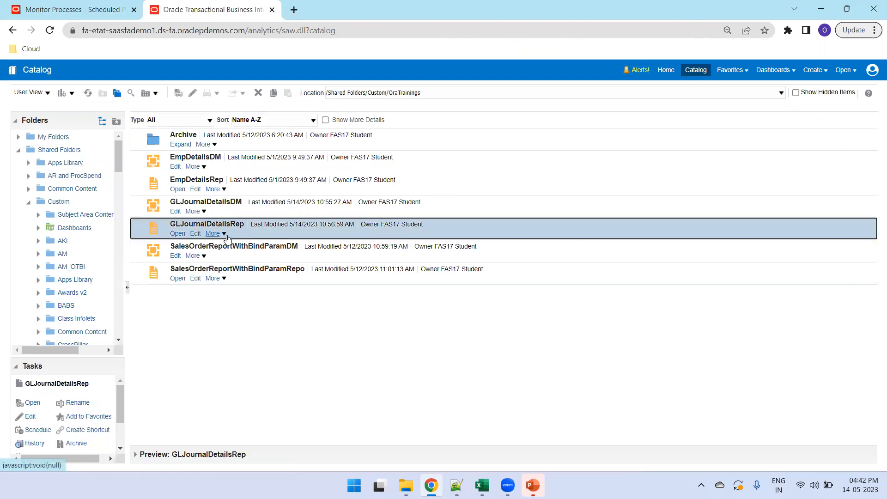
pyautogui.click(34, 443)
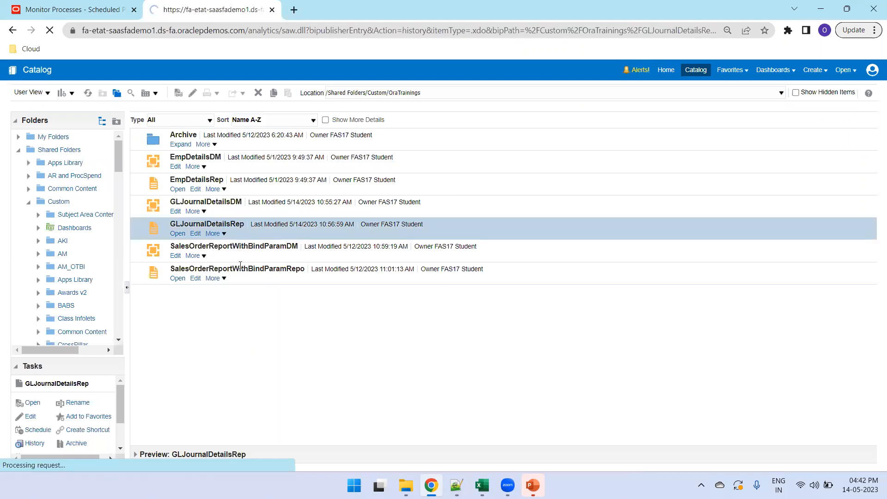
pyautogui.click(34, 443)
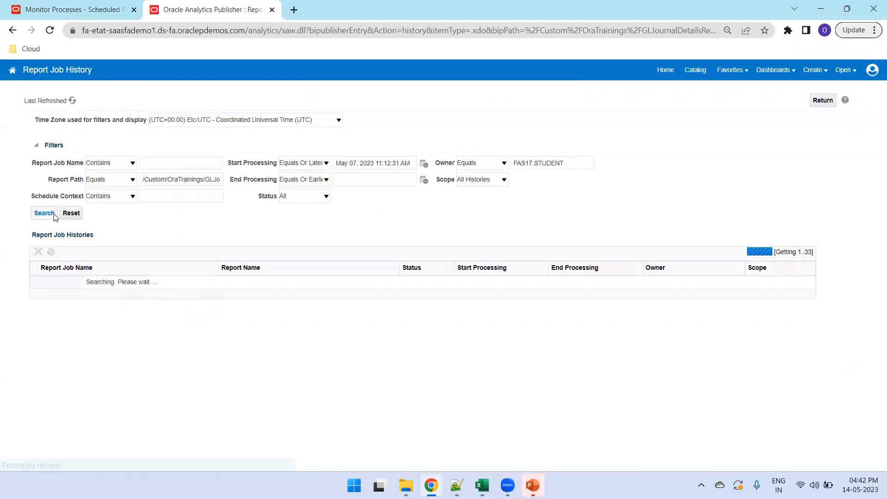
# Step: Search the report's job history and open the successful 'GL Journal Details Job3' run
pyautogui.click(44, 213)
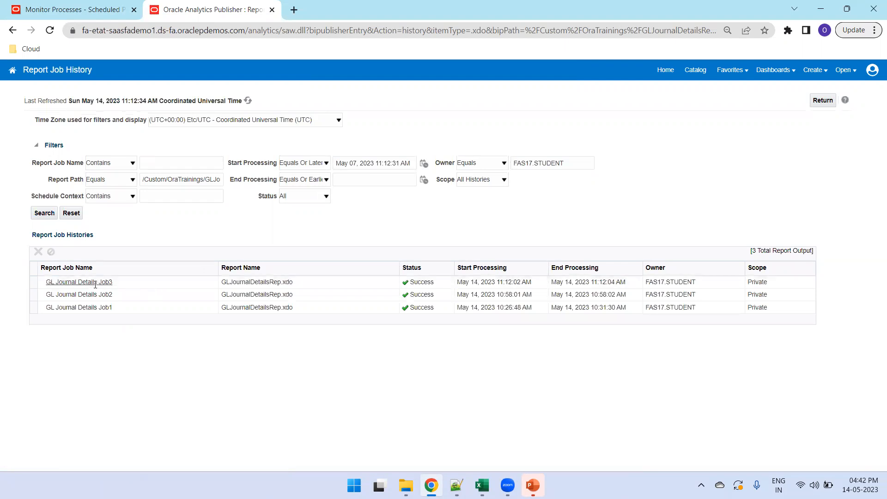
pyautogui.click(78, 282)
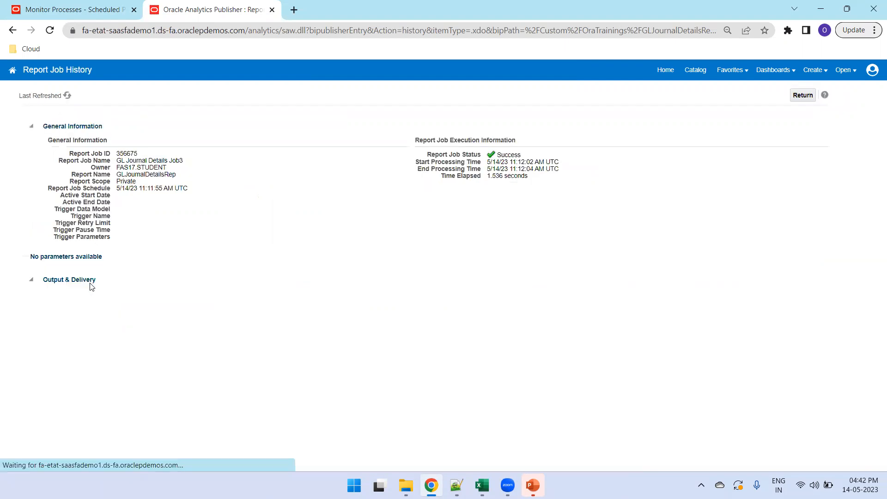
# Step: Expand Output & Delivery and download Job3's Output1 XLSX file
pyautogui.click(31, 280)
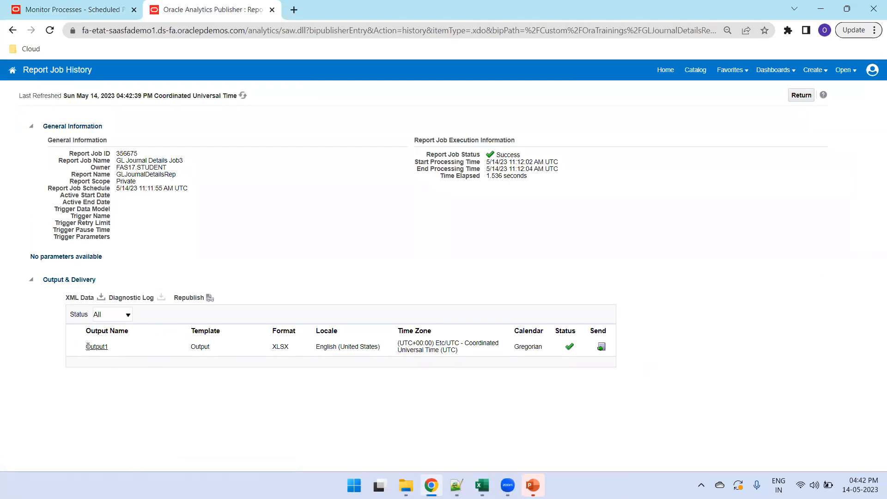
pyautogui.click(96, 347)
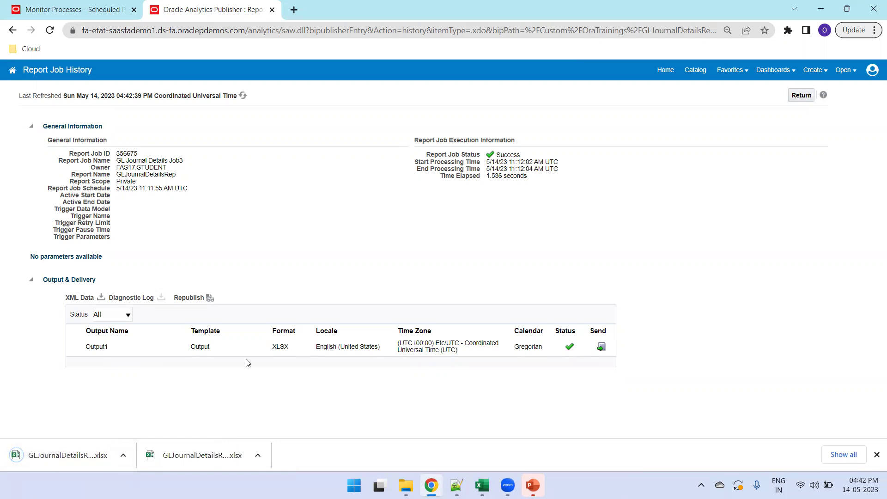
pyautogui.moveTo(873, 151)
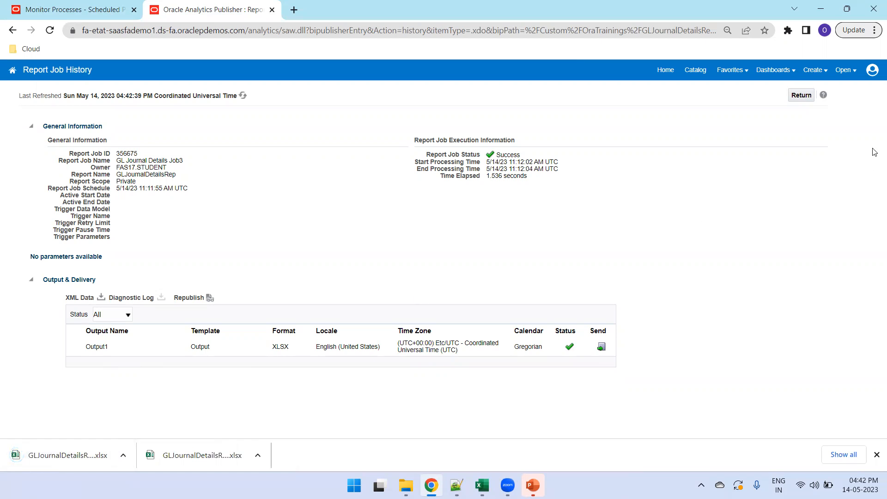